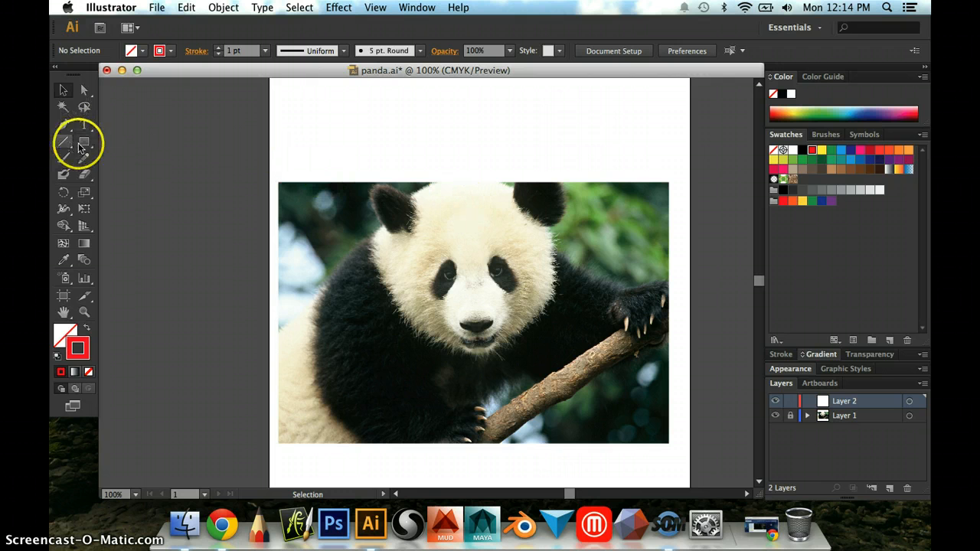
{"action": "mouse_move", "coordinate": [85, 144]}
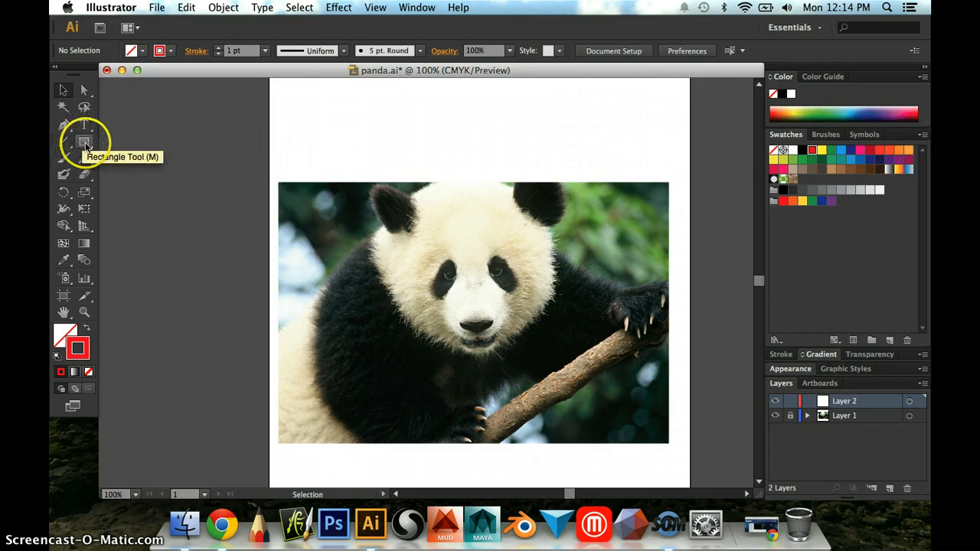
Step: Select the Star Tool from the Rectangle Tool flyout
{"action": "left_click", "coordinate": [84, 141]}
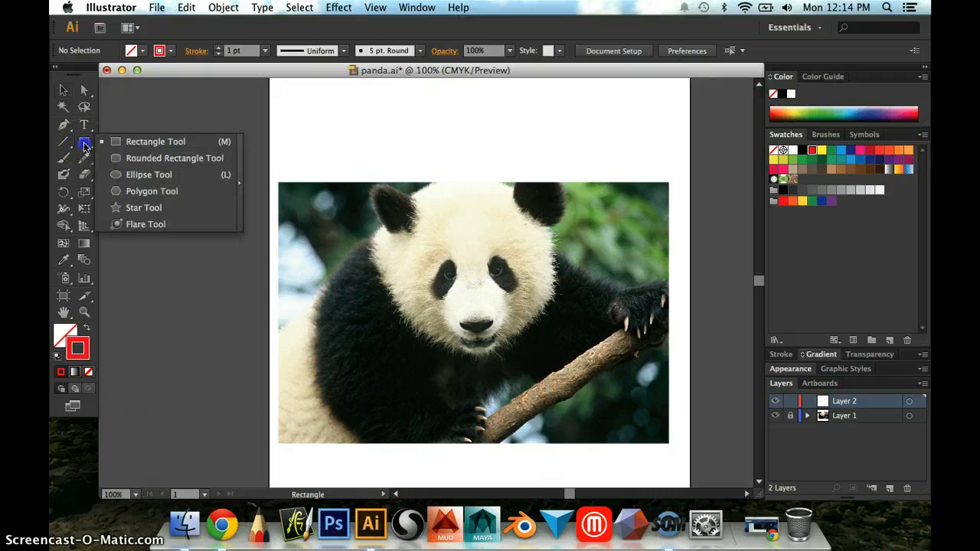
{"action": "mouse_move", "coordinate": [150, 175]}
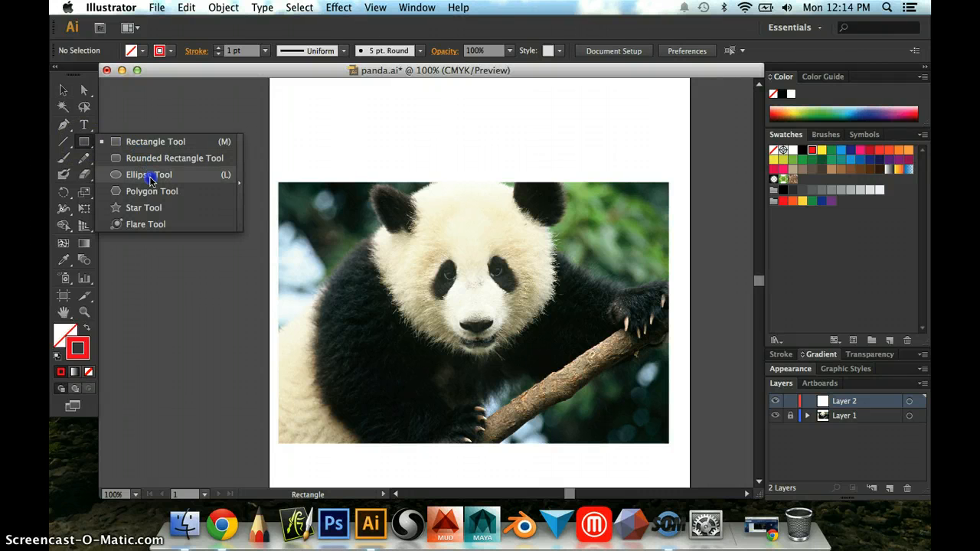
{"action": "mouse_move", "coordinate": [151, 207]}
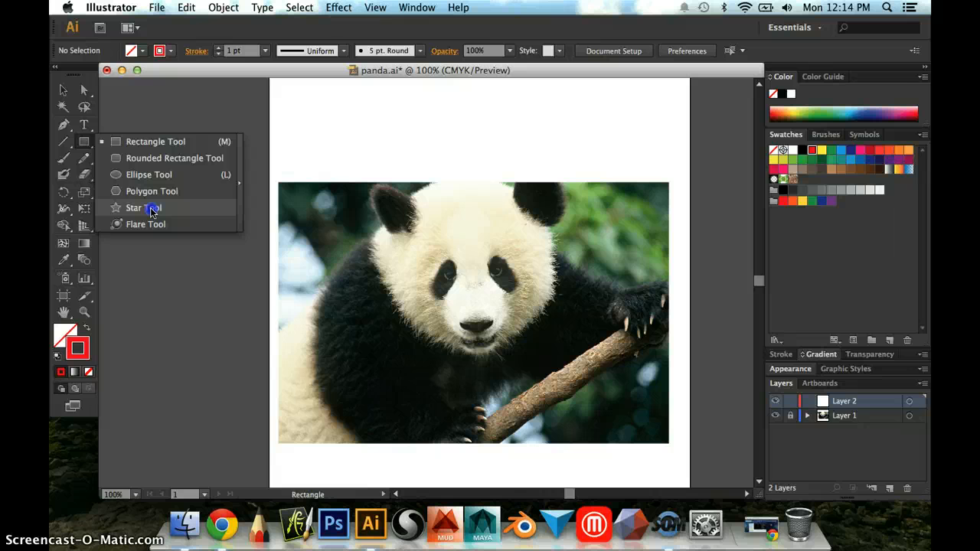
{"action": "left_click", "coordinate": [144, 207]}
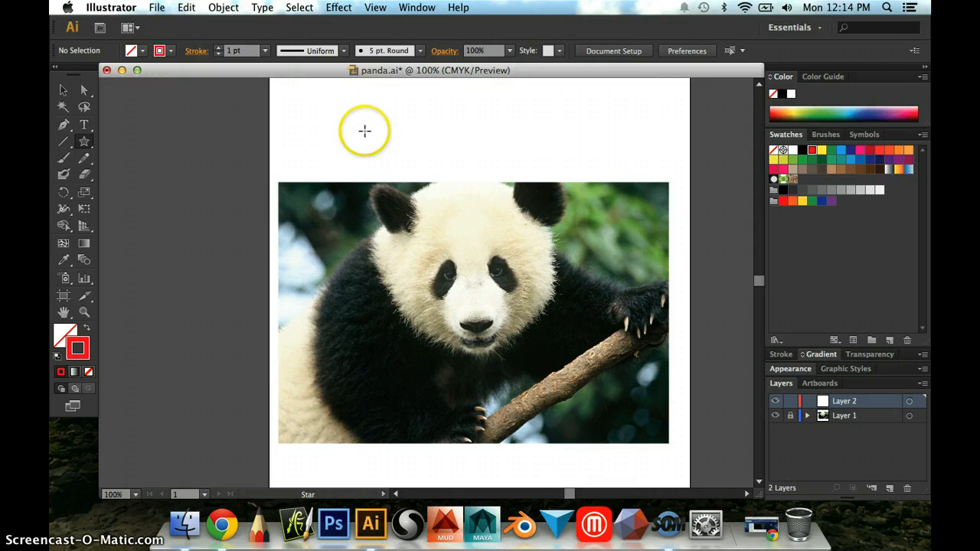
Step: Create a 3-point star over the panda's left ear via the Star dialog
{"action": "left_click_drag", "start_coordinate": [364, 131], "coordinate": [404, 168]}
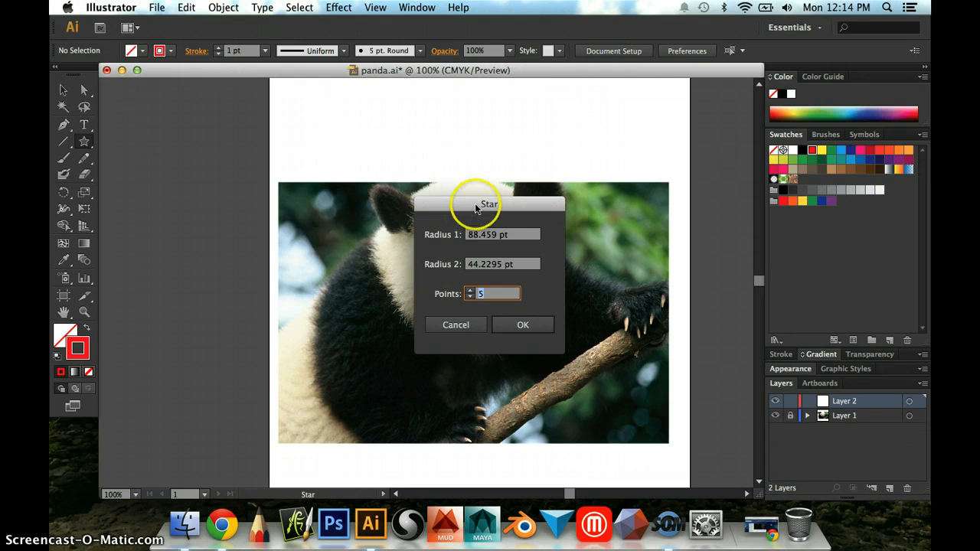
{"action": "left_click_drag", "start_coordinate": [488, 204], "coordinate": [462, 123]}
{"action": "type", "text": "3"}
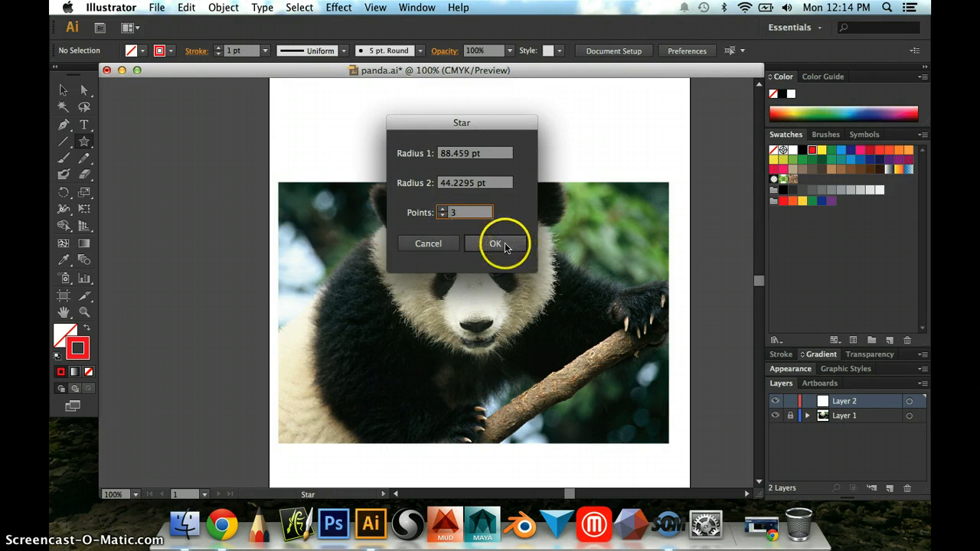
{"action": "left_click", "coordinate": [496, 243]}
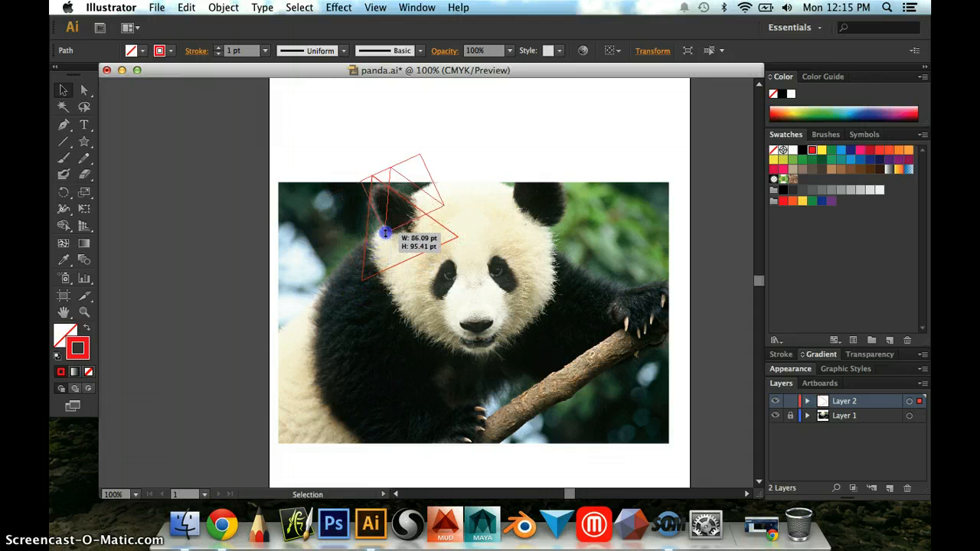
Step: Shrink and rotate the triangle over the left ear with a 4 pt orange stroke
{"action": "left_click_drag", "start_coordinate": [385, 233], "coordinate": [405, 189]}
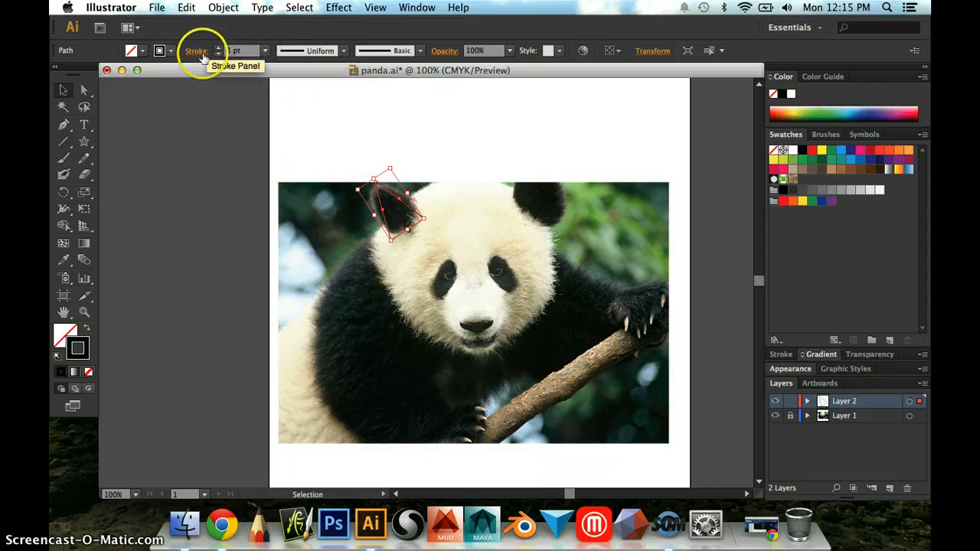
{"action": "left_click", "coordinate": [218, 50]}
{"action": "type", "text": "4"}
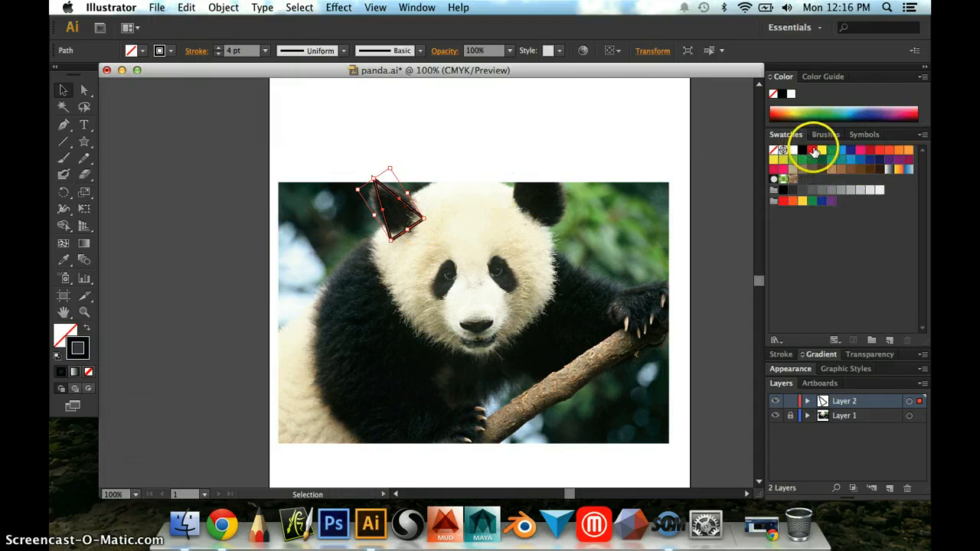
{"action": "left_click", "coordinate": [889, 150]}
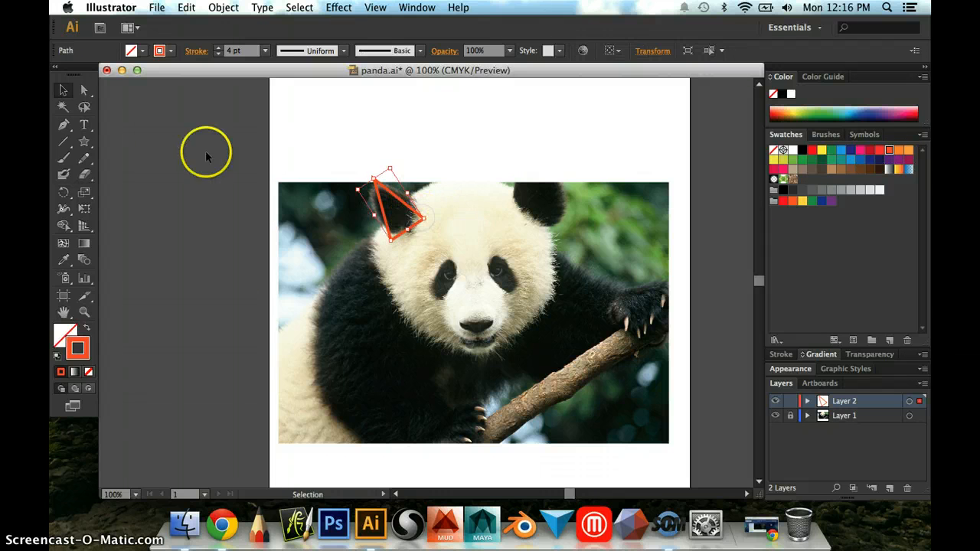
{"action": "mouse_move", "coordinate": [85, 91]}
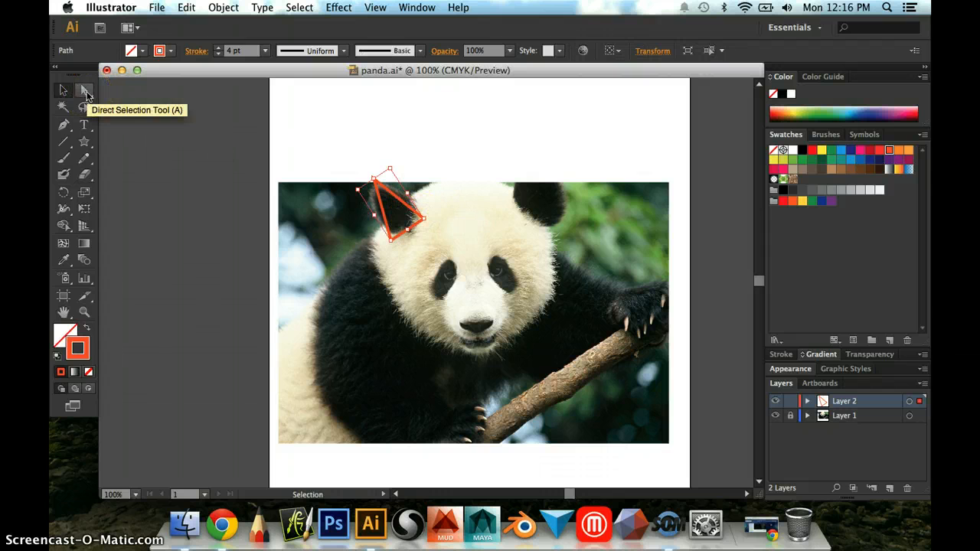
Step: Drag the triangle's lower and top anchor points with Direct Selection to trace the ear
{"action": "left_click", "coordinate": [84, 91]}
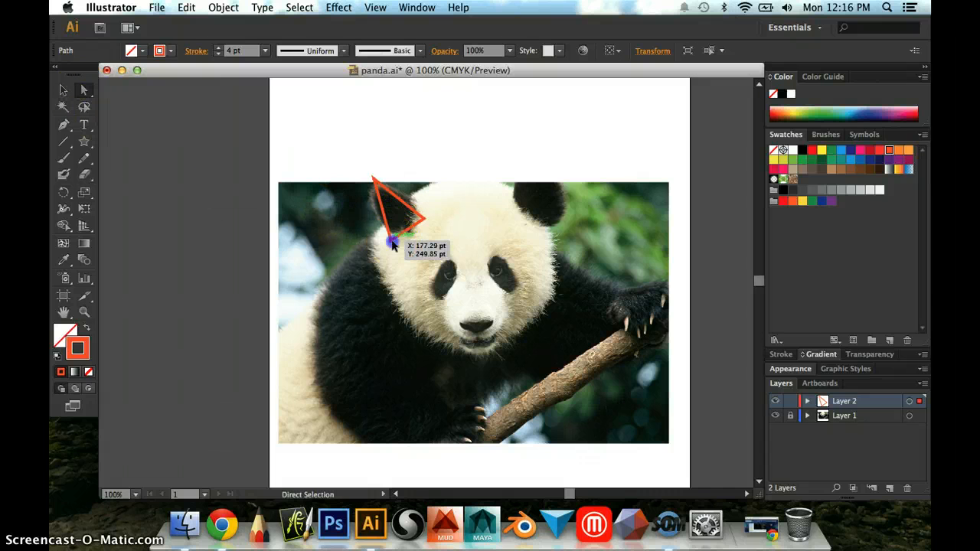
{"action": "left_click_drag", "start_coordinate": [393, 244], "coordinate": [398, 240]}
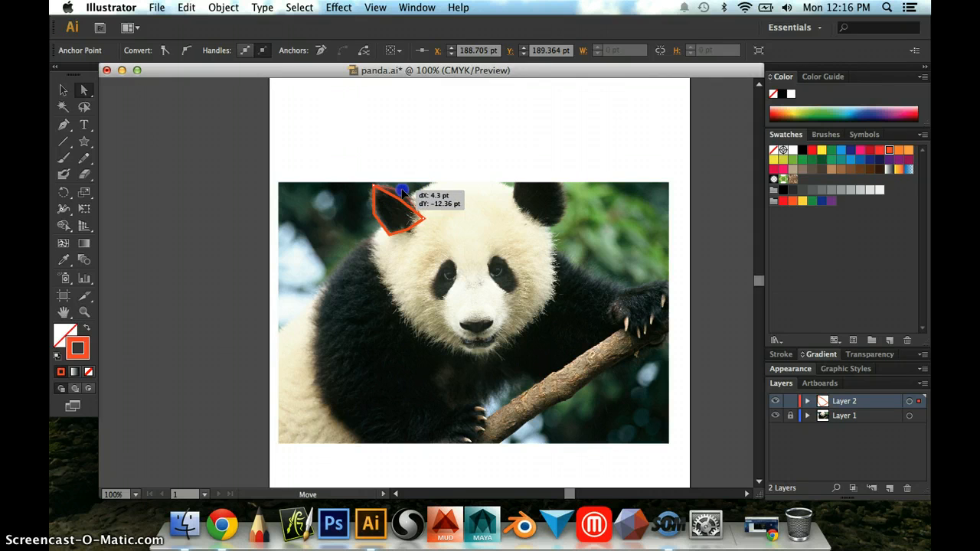
{"action": "left_click_drag", "start_coordinate": [402, 199], "coordinate": [395, 218]}
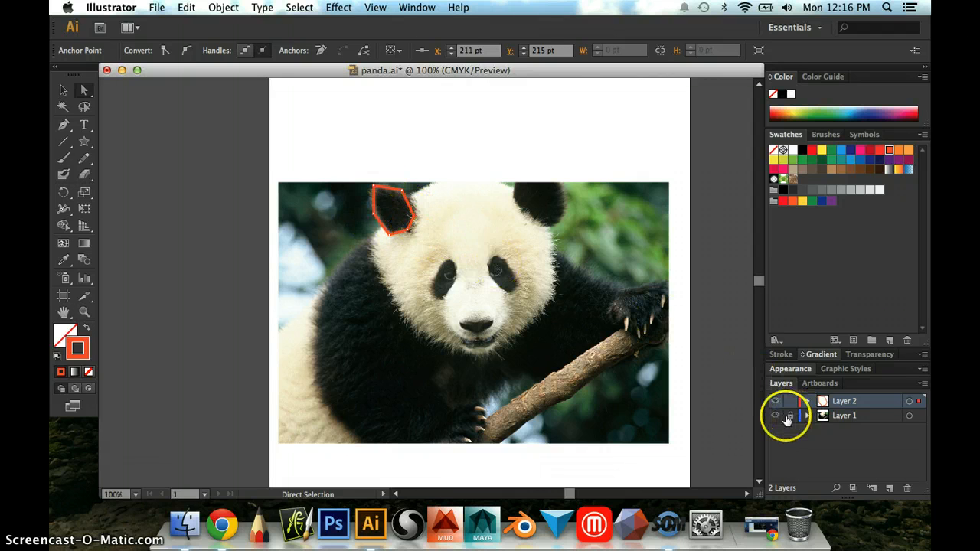
{"action": "mouse_move", "coordinate": [774, 422]}
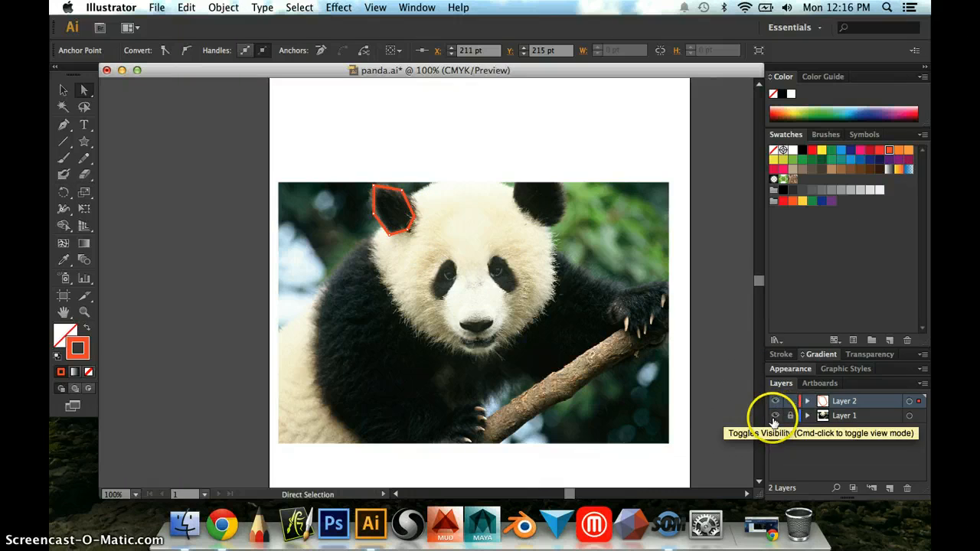
{"action": "left_click", "coordinate": [775, 416]}
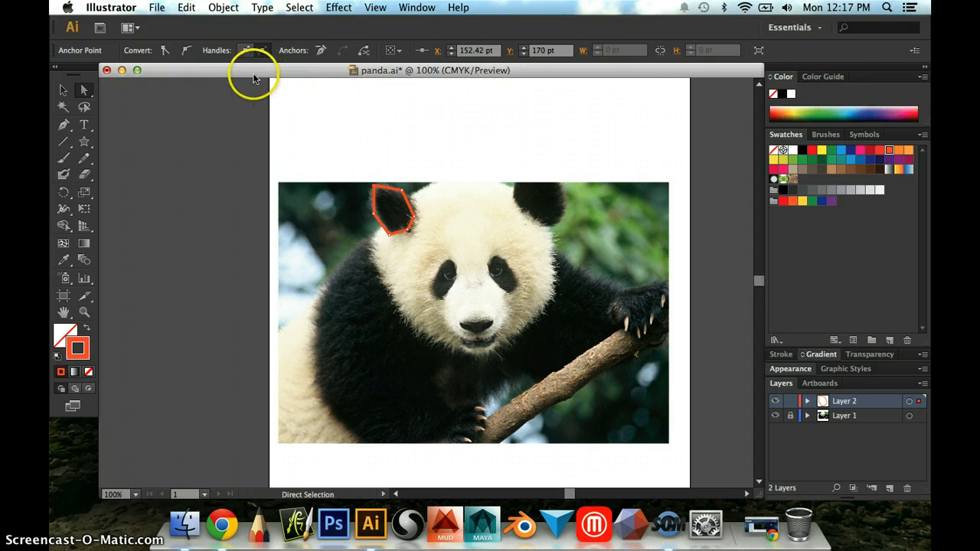
{"action": "mouse_move", "coordinate": [152, 58]}
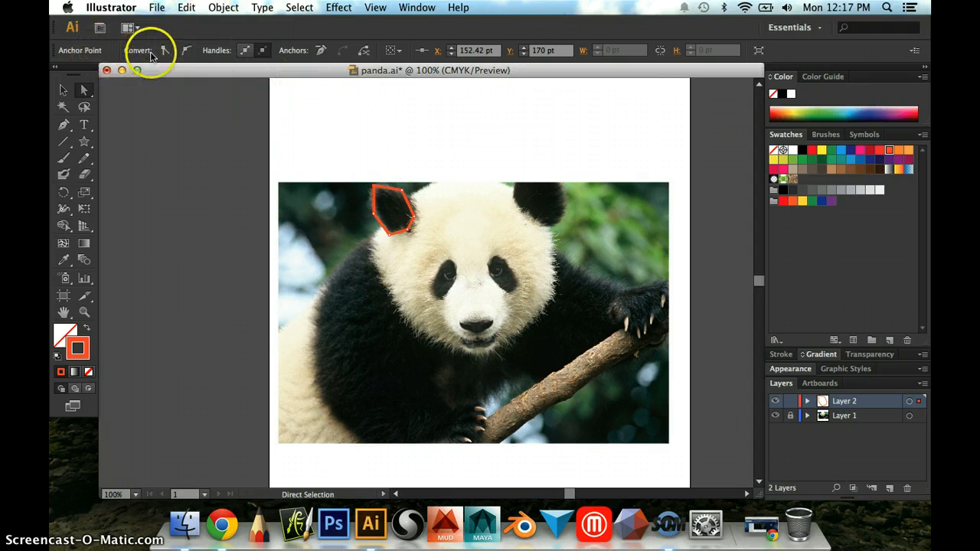
{"action": "mouse_move", "coordinate": [166, 50]}
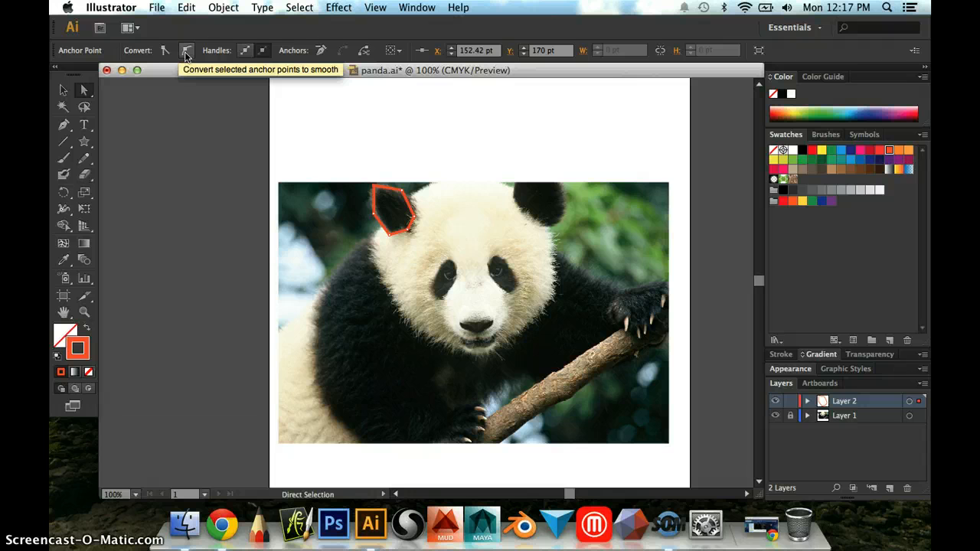
Step: Convert the ear corner to smooth and round the top and left sides
{"action": "left_click", "coordinate": [188, 51]}
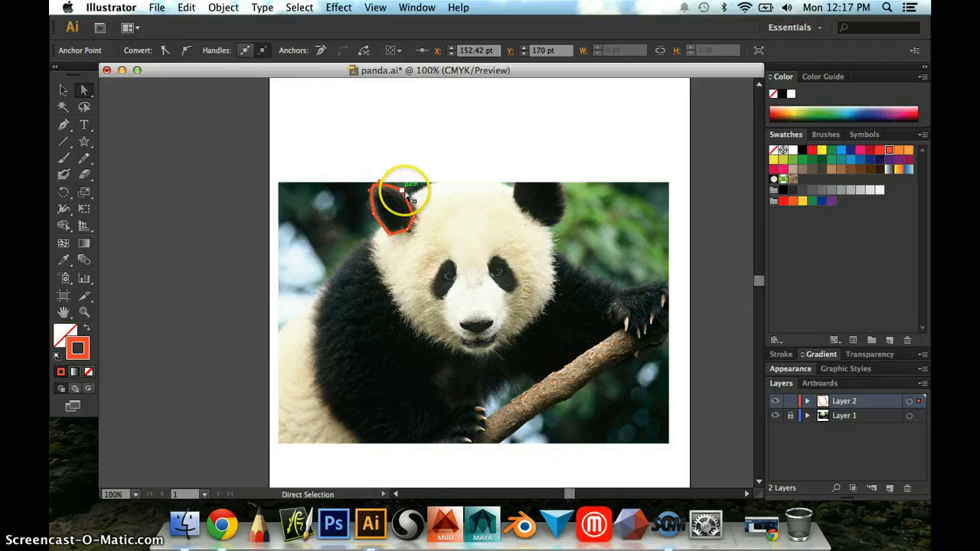
{"action": "left_click_drag", "start_coordinate": [398, 192], "coordinate": [393, 202]}
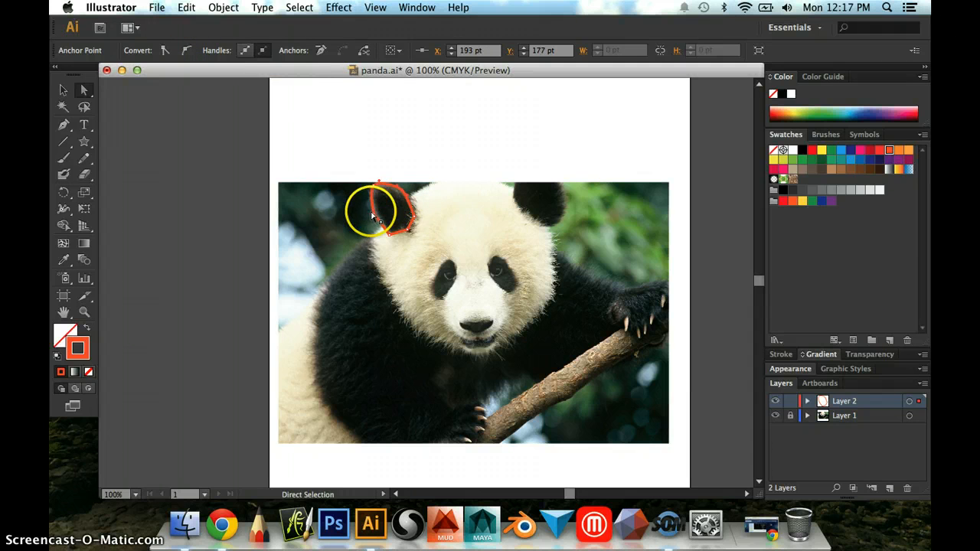
{"action": "left_click_drag", "start_coordinate": [373, 215], "coordinate": [405, 244]}
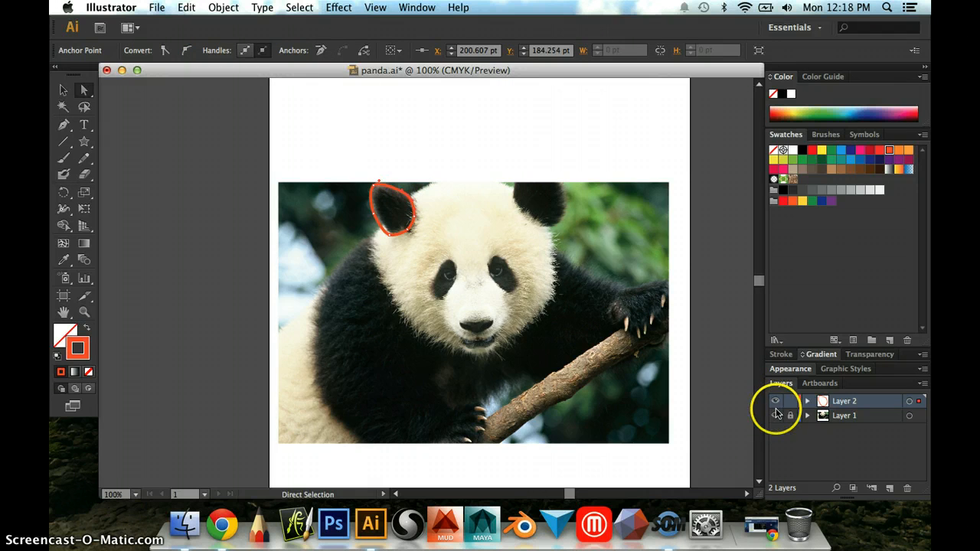
{"action": "left_click", "coordinate": [775, 401]}
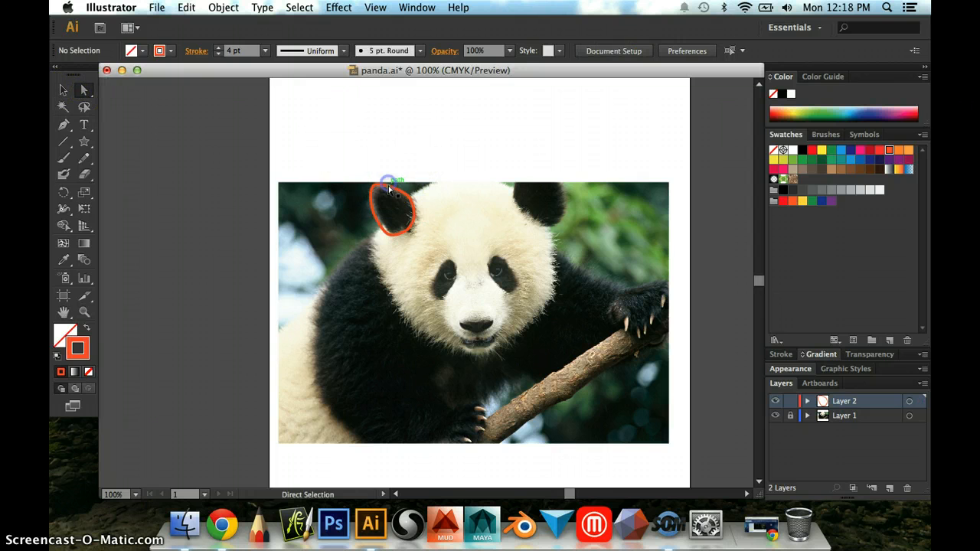
Step: Convert the ear's top anchor with the Pen Tool, then return to Direct Selection
{"action": "left_click", "coordinate": [380, 189]}
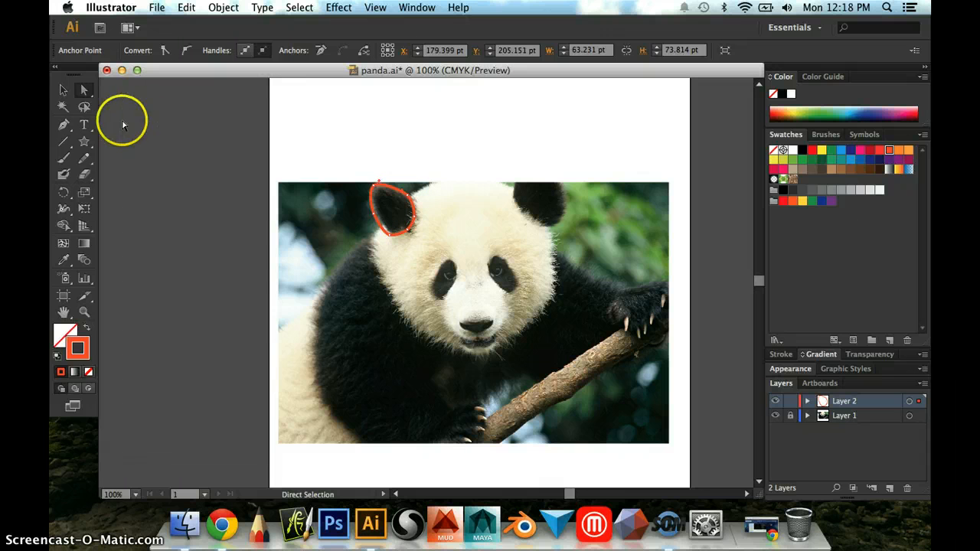
{"action": "mouse_move", "coordinate": [64, 125]}
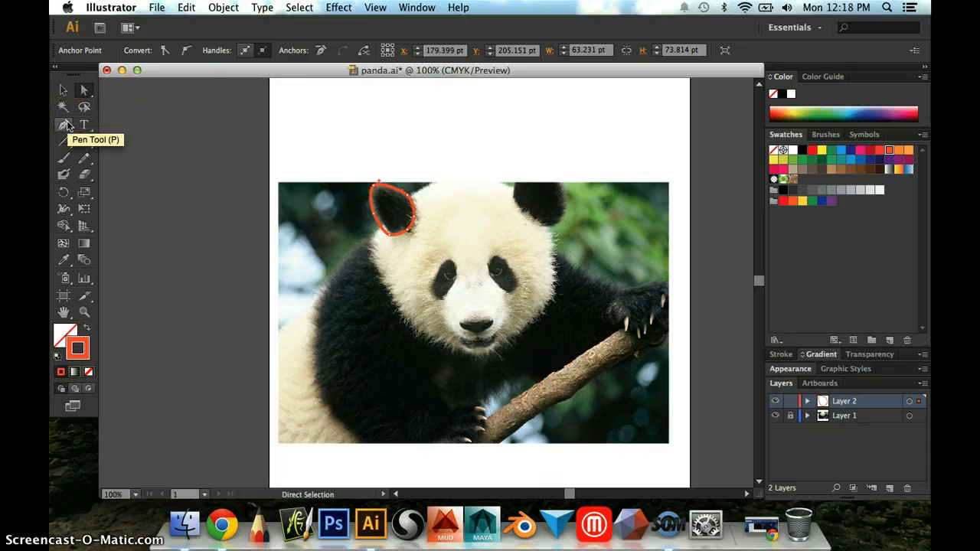
{"action": "left_click", "coordinate": [64, 125]}
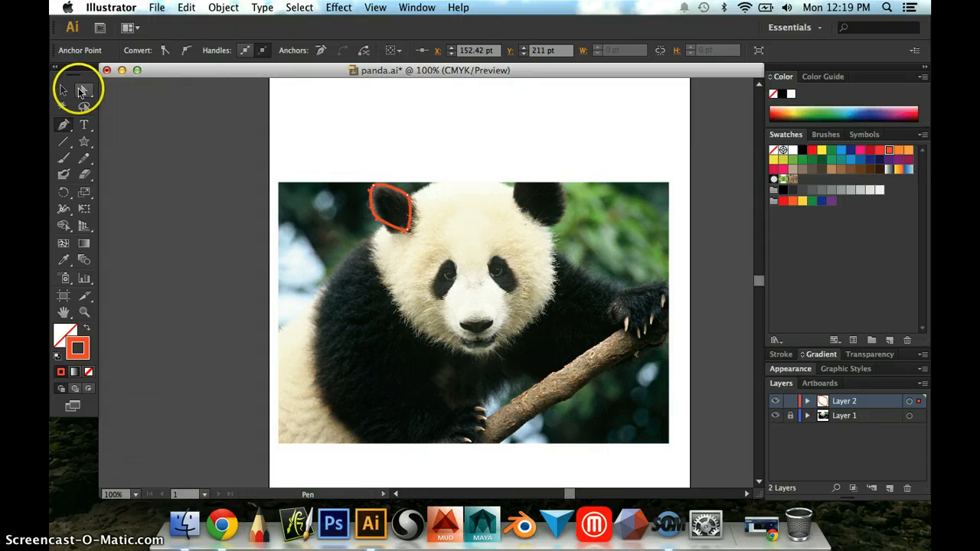
{"action": "left_click", "coordinate": [83, 90]}
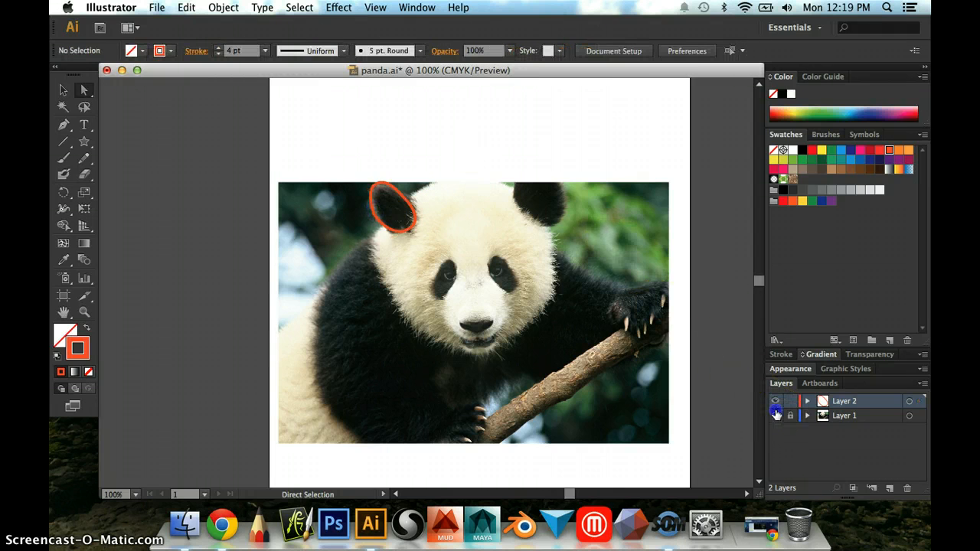
Step: Hide Layer 1's panda photo to check the ear oval, then show it again
{"action": "left_click", "coordinate": [776, 416]}
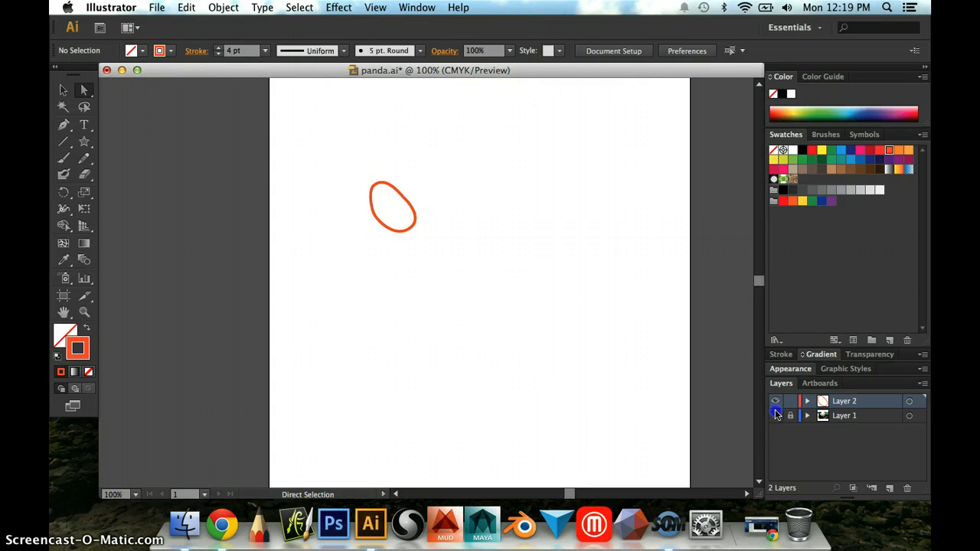
{"action": "left_click", "coordinate": [776, 416]}
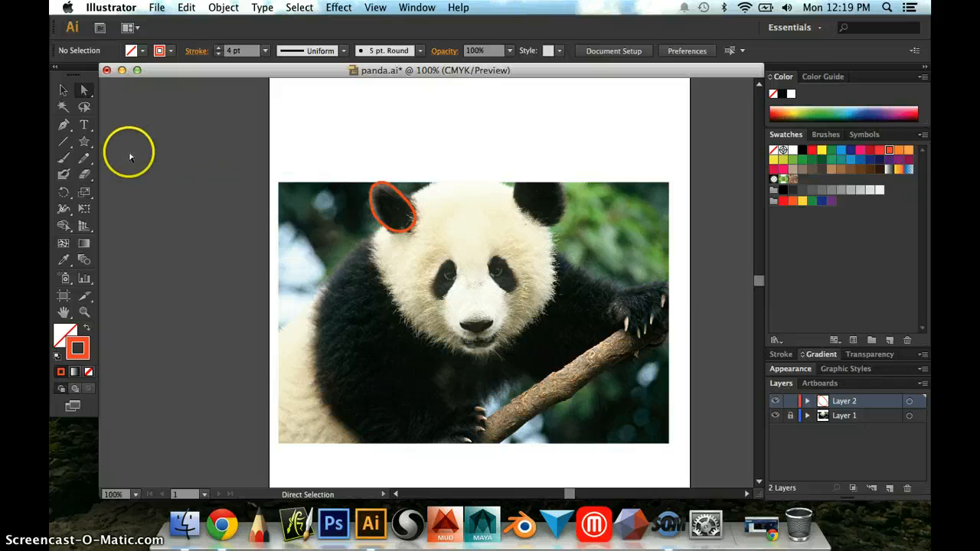
{"action": "mouse_move", "coordinate": [84, 107]}
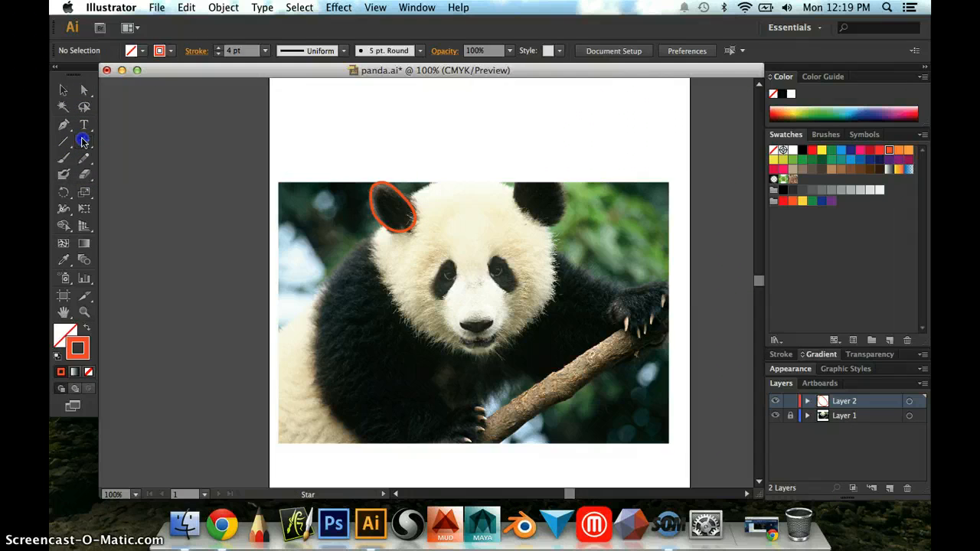
Step: Draw an orange circle over the panda's head and position it to frame the head
{"action": "left_click_drag", "start_coordinate": [364, 172], "coordinate": [402, 207]}
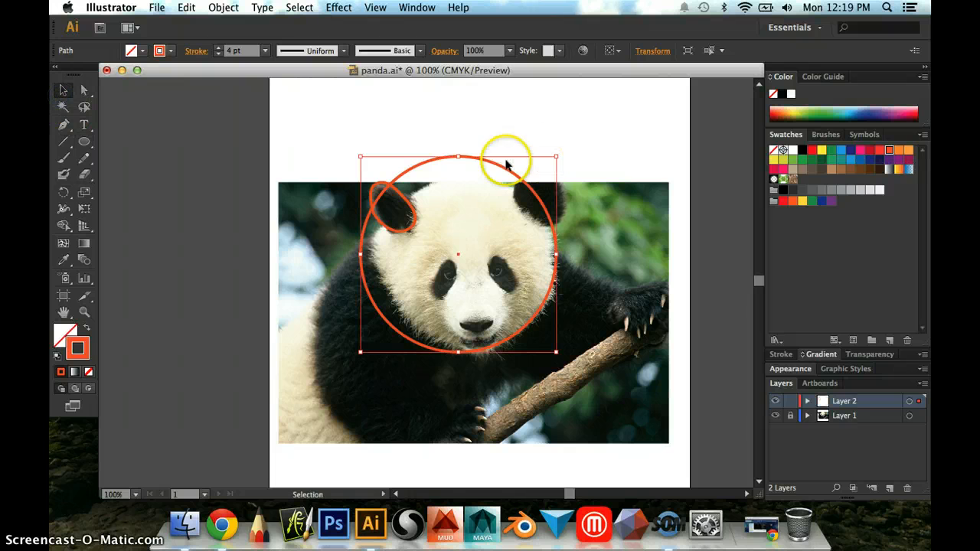
{"action": "left_click_drag", "start_coordinate": [506, 165], "coordinate": [508, 185]}
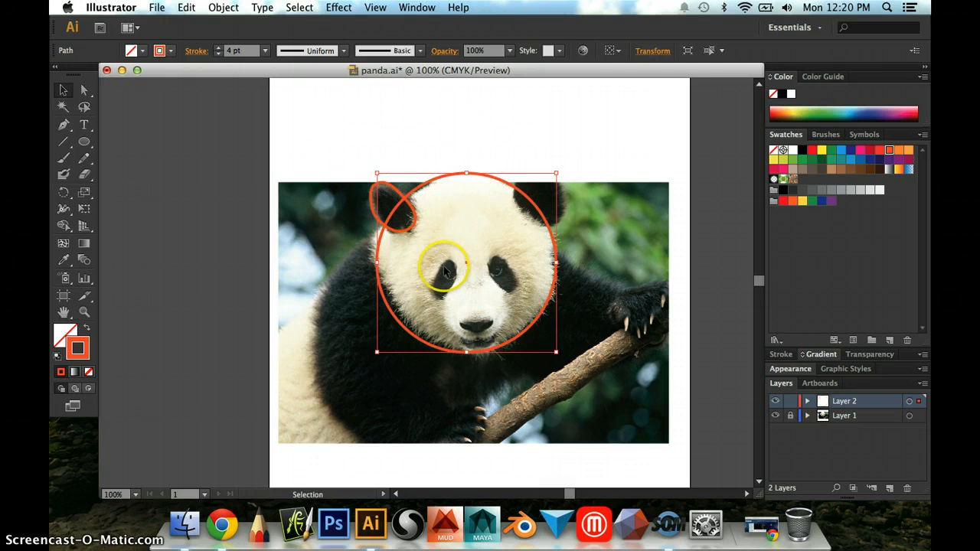
{"action": "left_click_drag", "start_coordinate": [444, 268], "coordinate": [433, 222]}
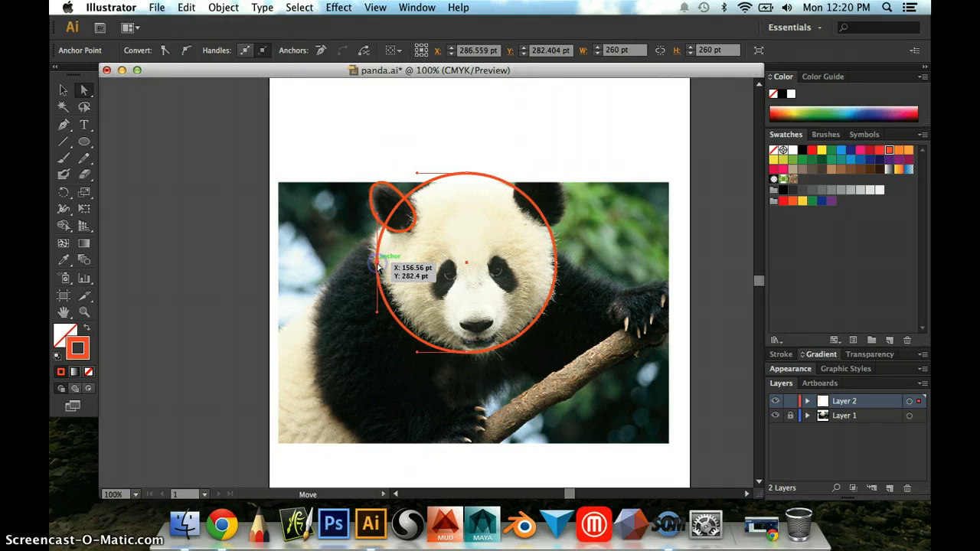
Step: Pull the circle's left anchor down and outward to follow the cheek
{"action": "left_click_drag", "start_coordinate": [377, 266], "coordinate": [372, 251]}
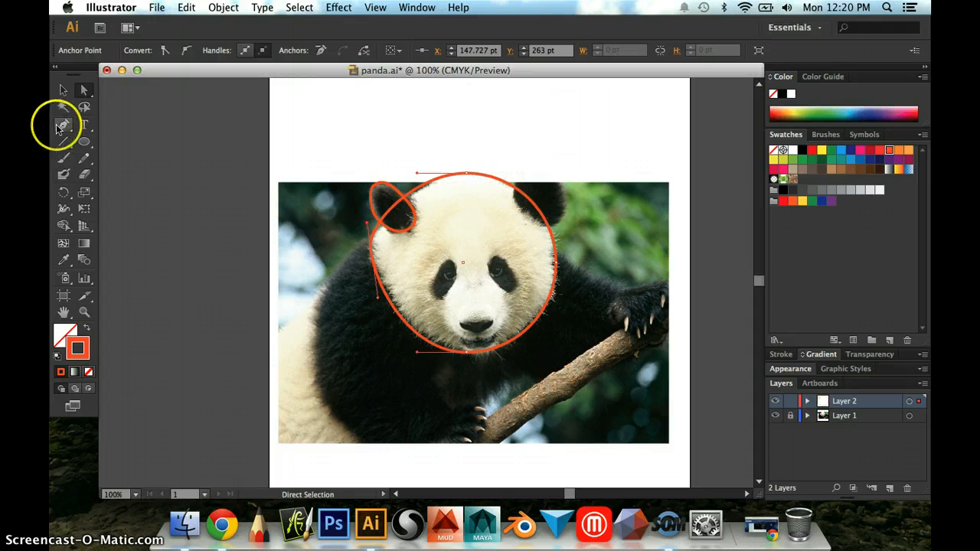
{"action": "mouse_move", "coordinate": [529, 201]}
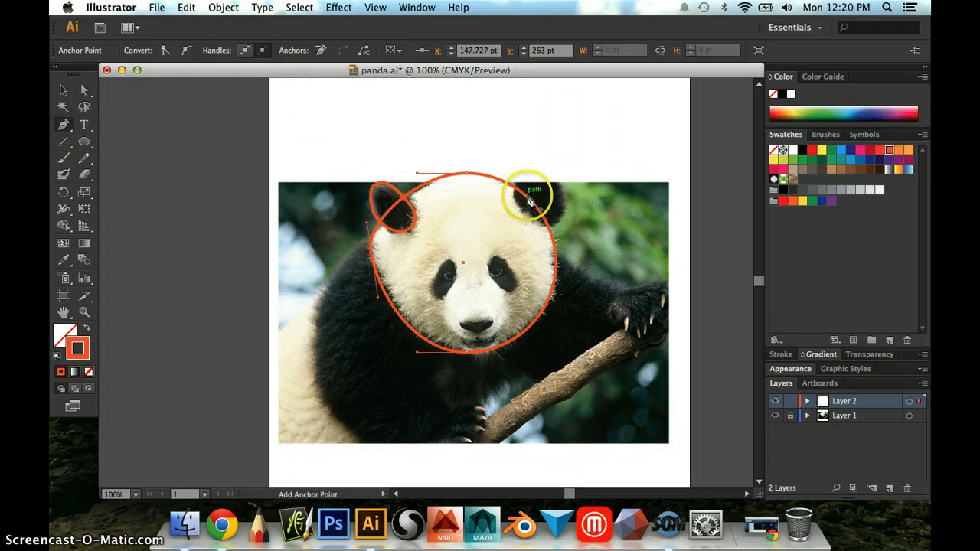